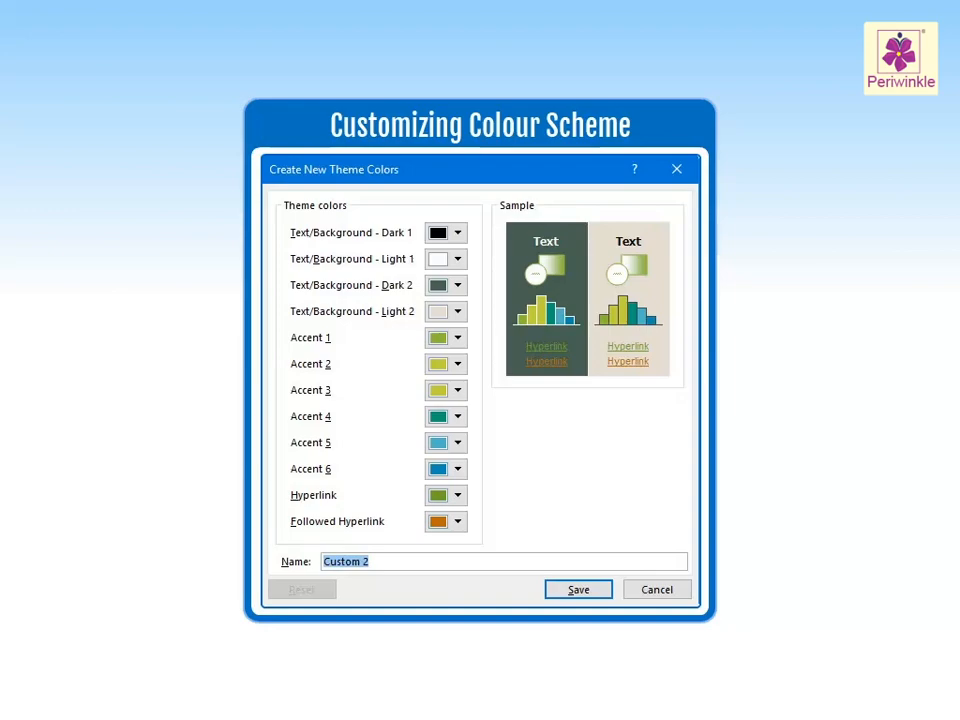
# - Show the theme Colors gallery from the Design Variants More menu
pyautogui.click(576, 588)
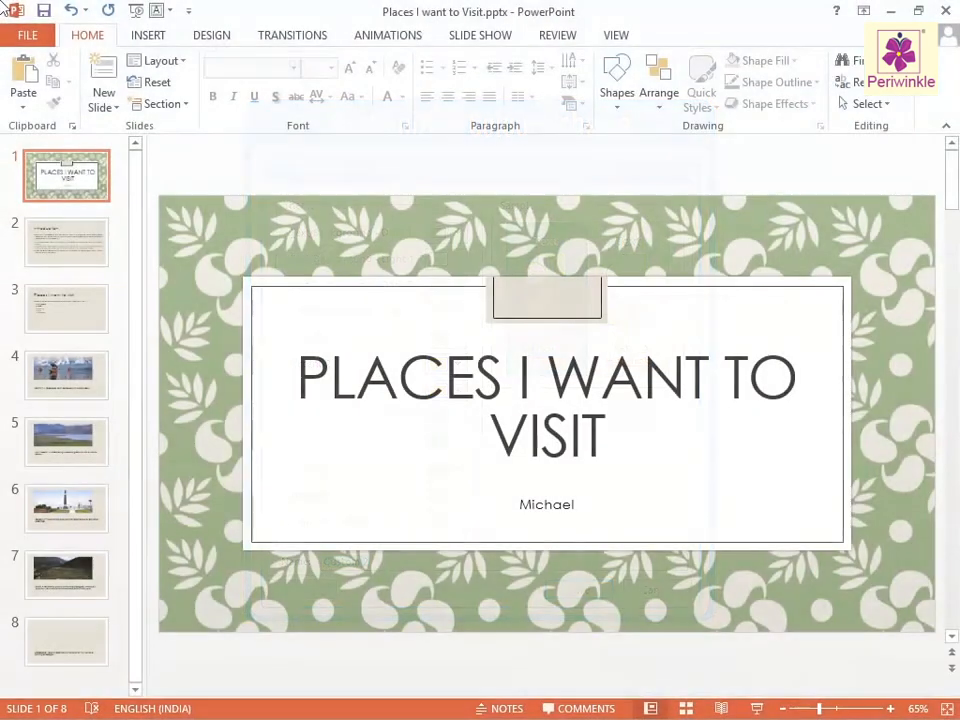
pyautogui.moveTo(212, 36)
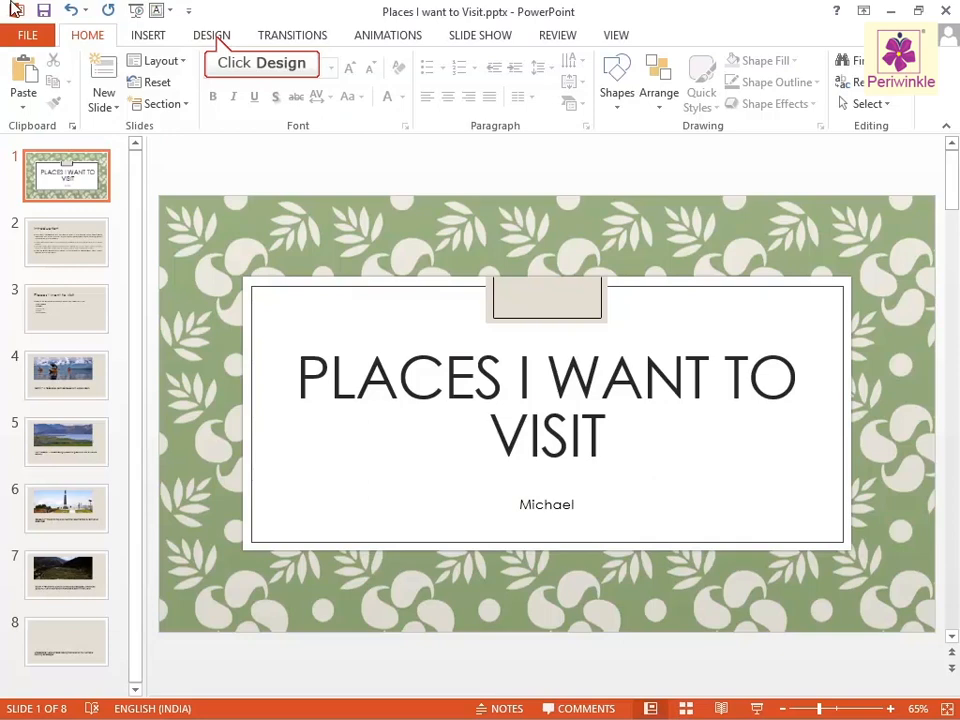
pyautogui.click(212, 36)
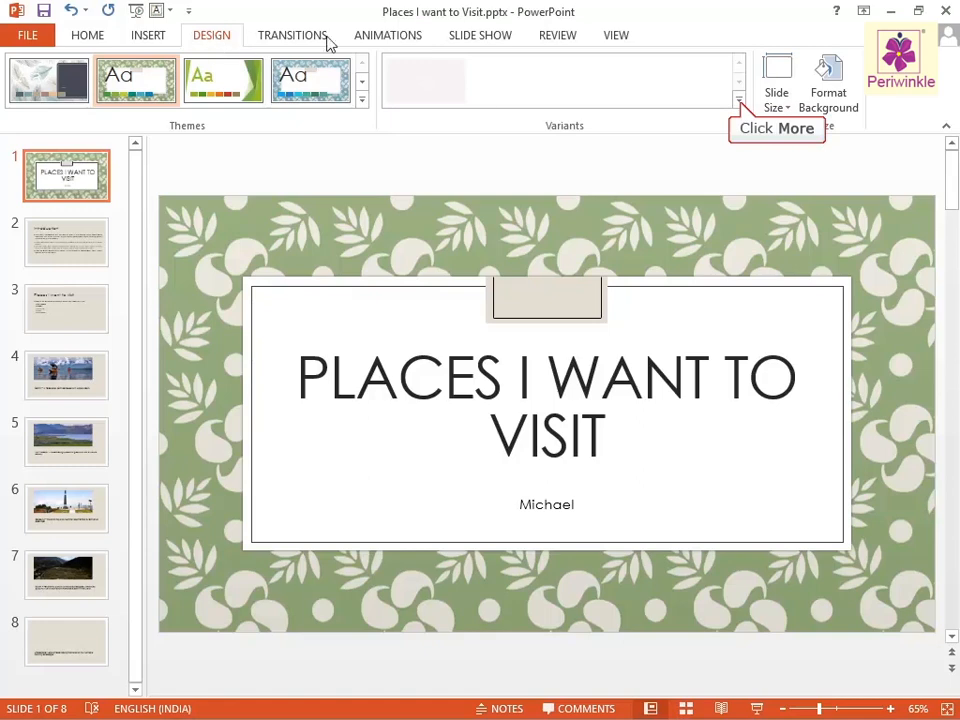
pyautogui.click(738, 98)
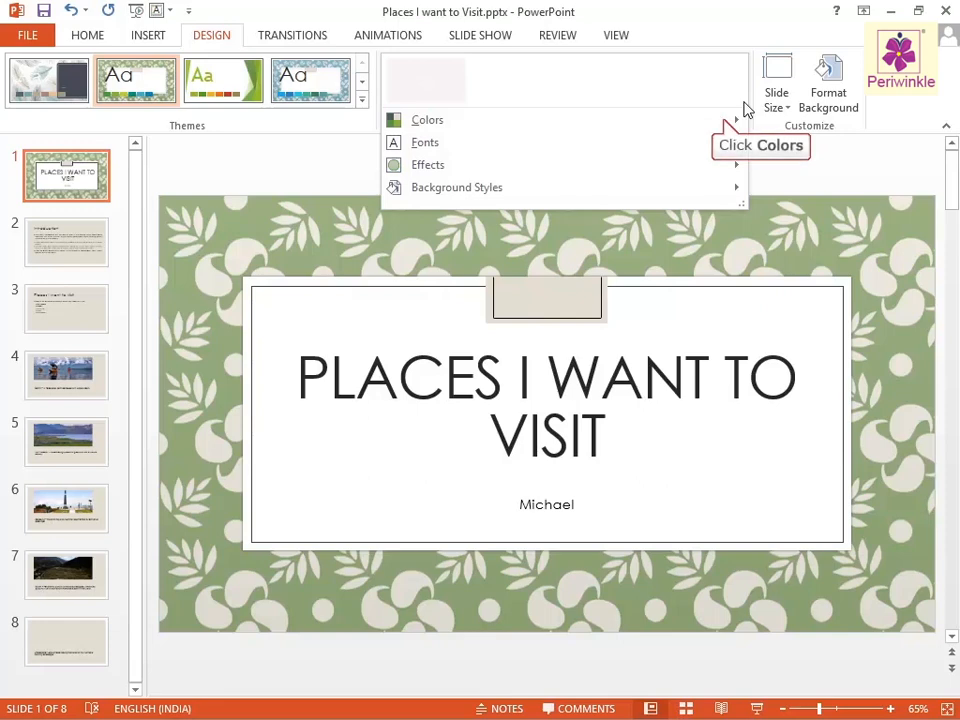
pyautogui.click(428, 120)
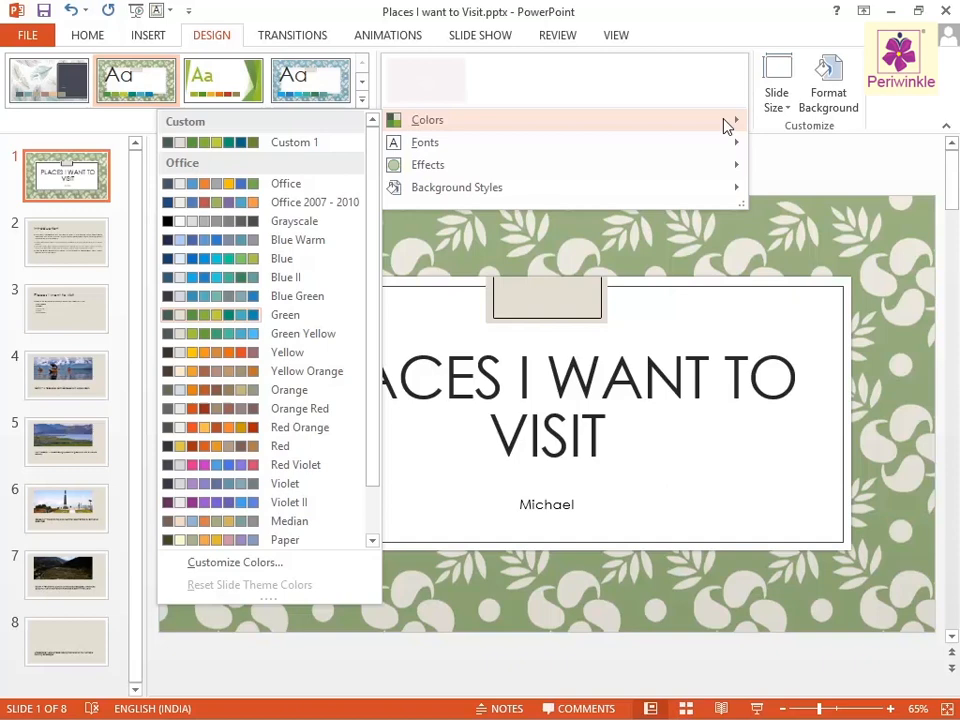
pyautogui.moveTo(236, 562)
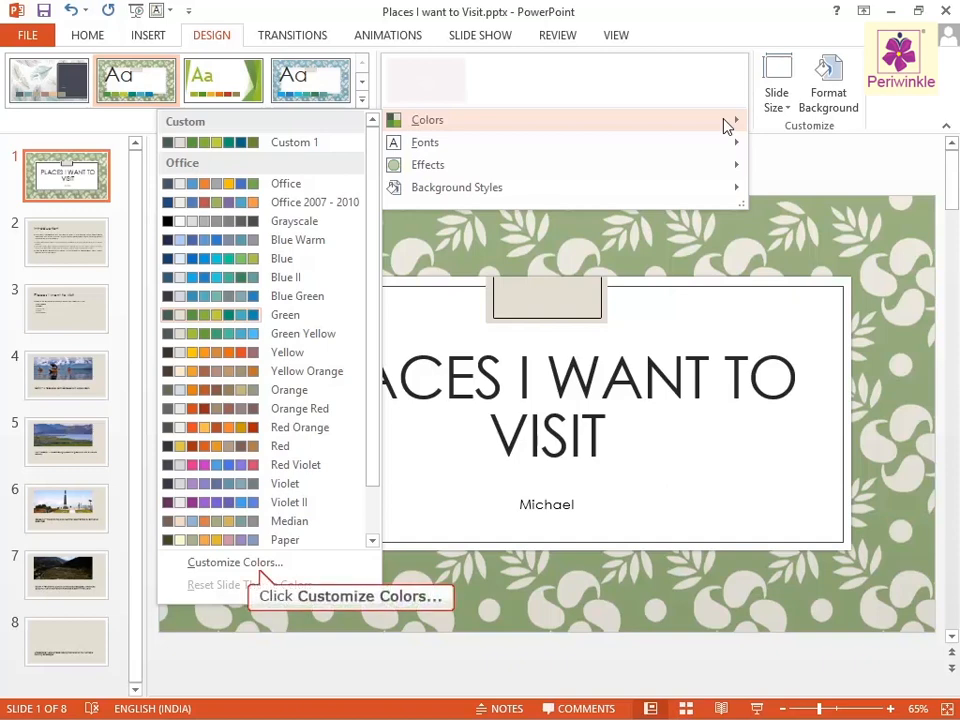
pyautogui.moveTo(262, 530)
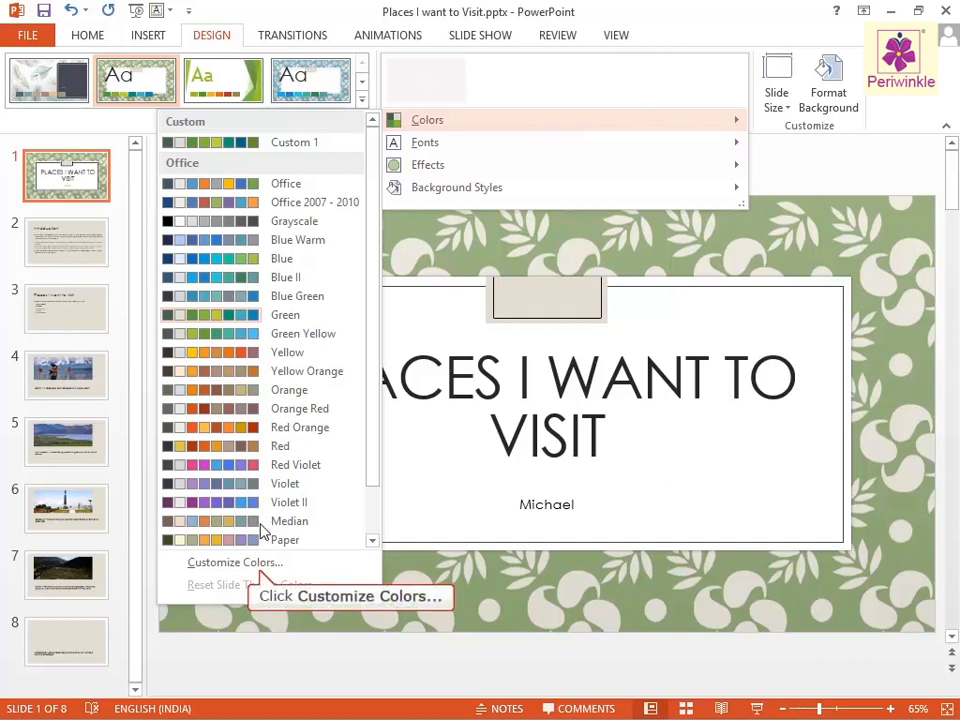
# - Create a custom colour scheme with Accent 1 and Accent 2 set to lime shades
pyautogui.click(236, 560)
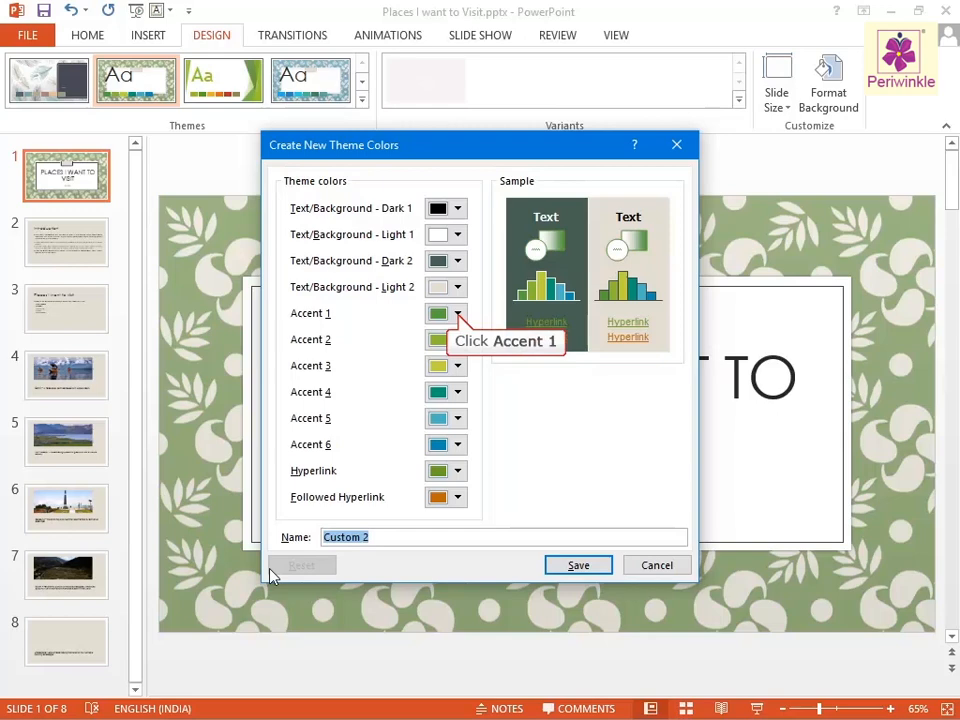
pyautogui.click(456, 312)
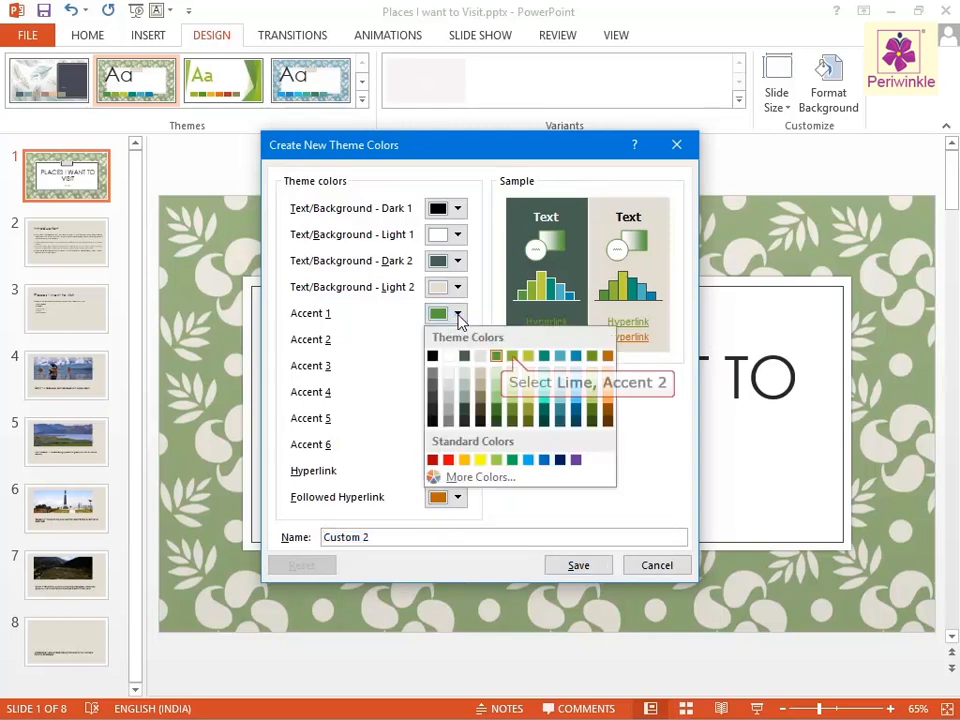
pyautogui.moveTo(490, 324)
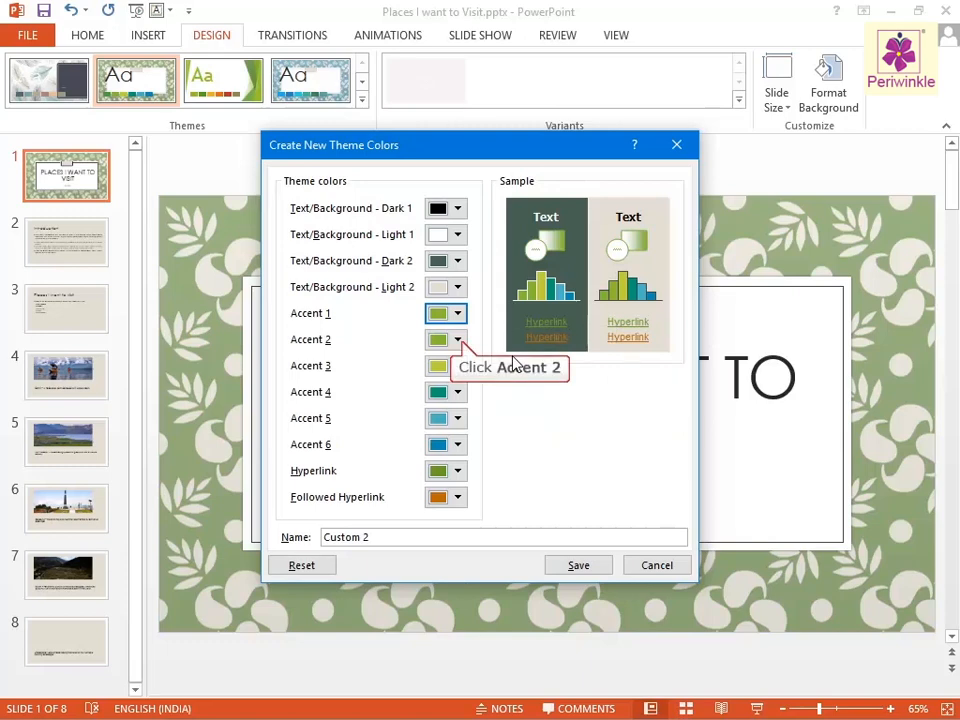
pyautogui.click(456, 340)
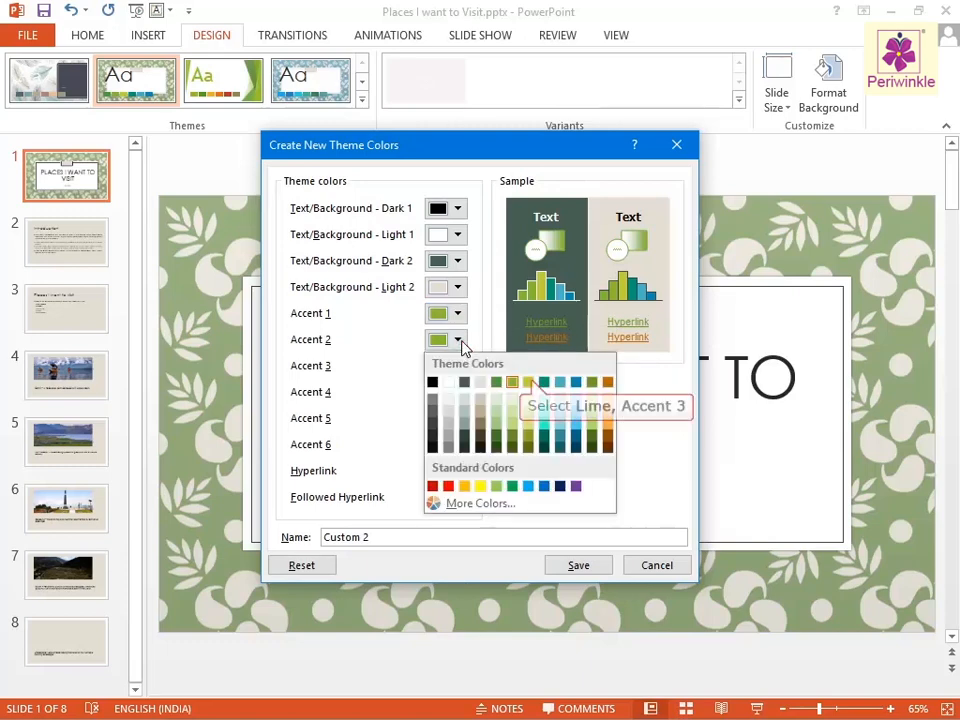
pyautogui.moveTo(516, 356)
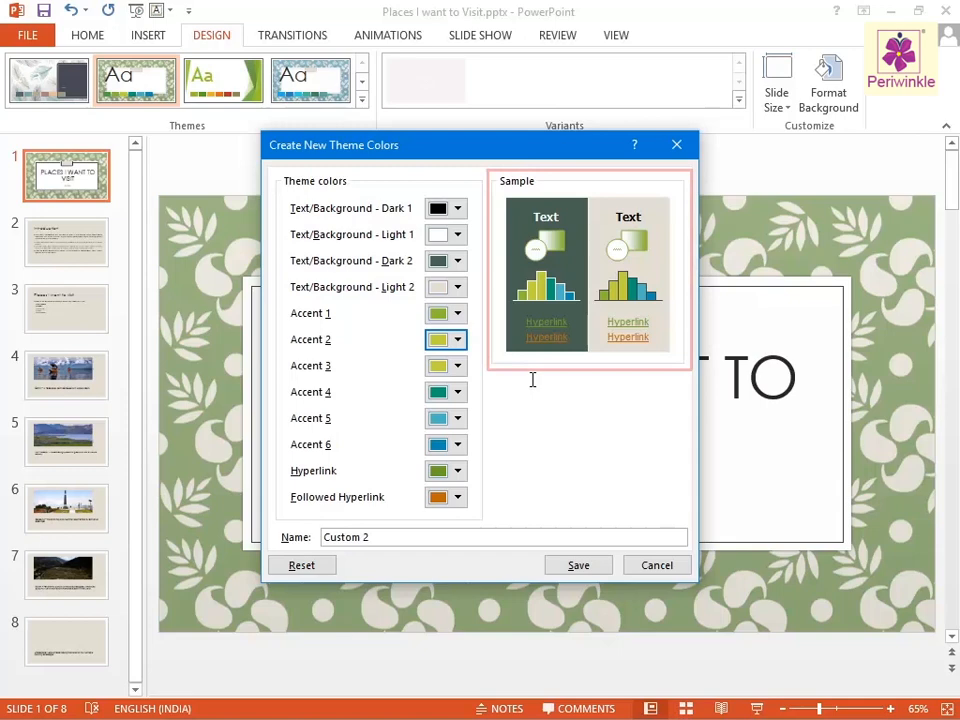
pyautogui.click(504, 536)
pyautogui.write('Lim')
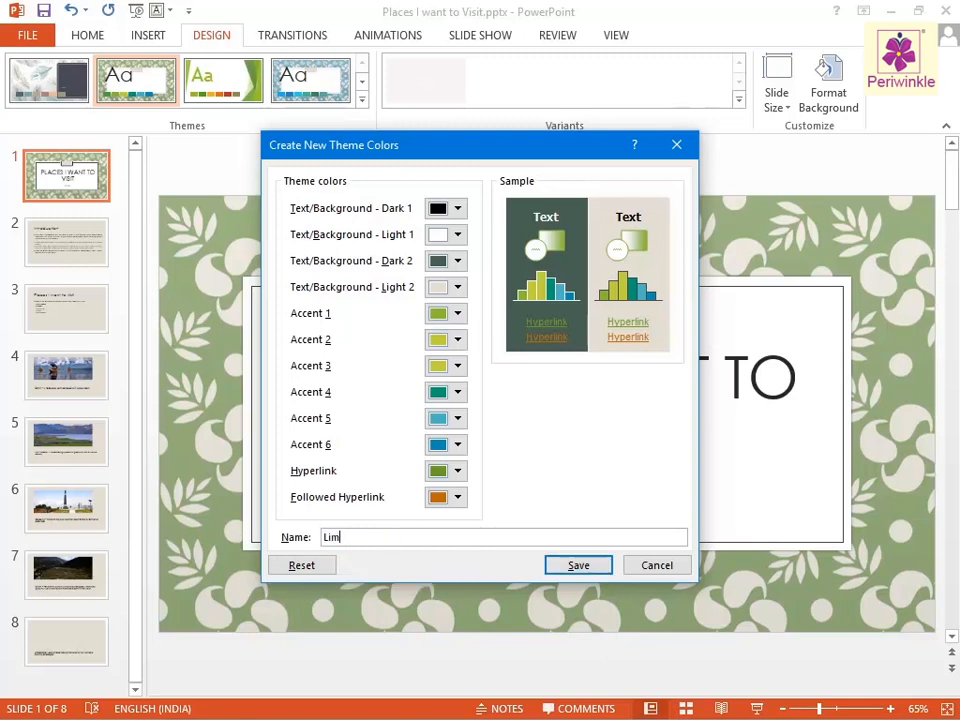
# - Name the custom colour scheme 'Lime Theme' and save it
pyautogui.write('e Theme')
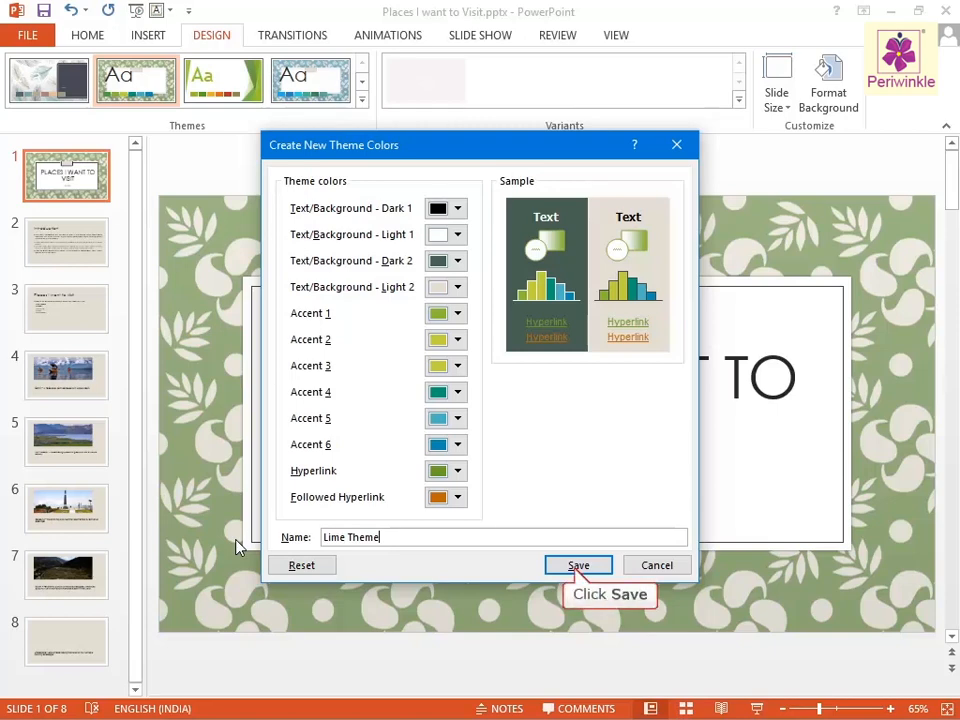
pyautogui.click(578, 564)
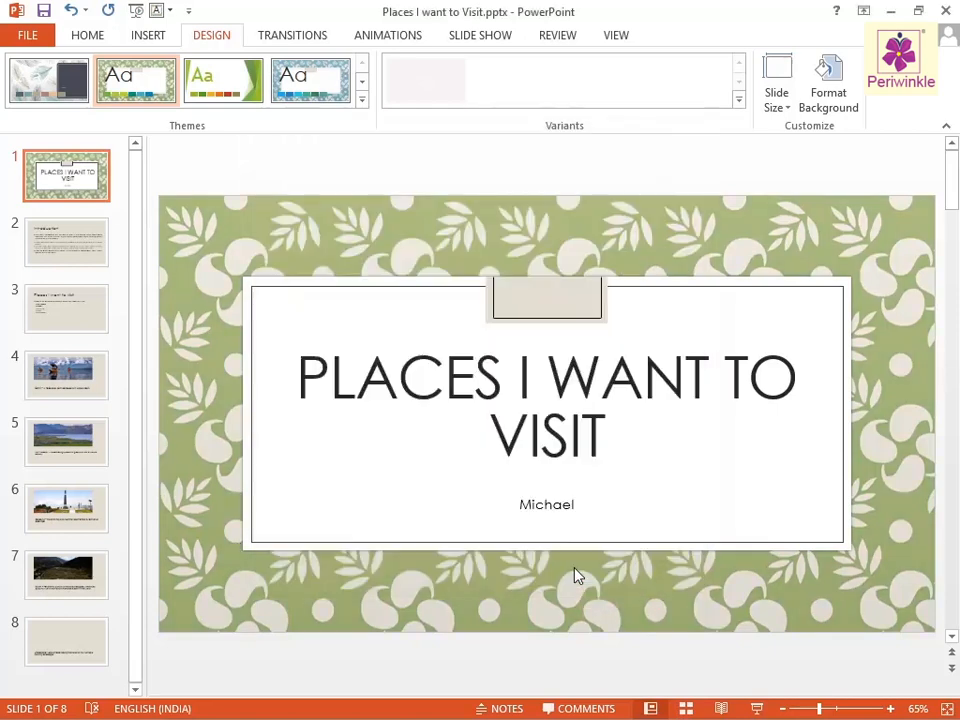
# - Reopen the Colors gallery to confirm Lime Theme appears under Custom
pyautogui.click(740, 100)
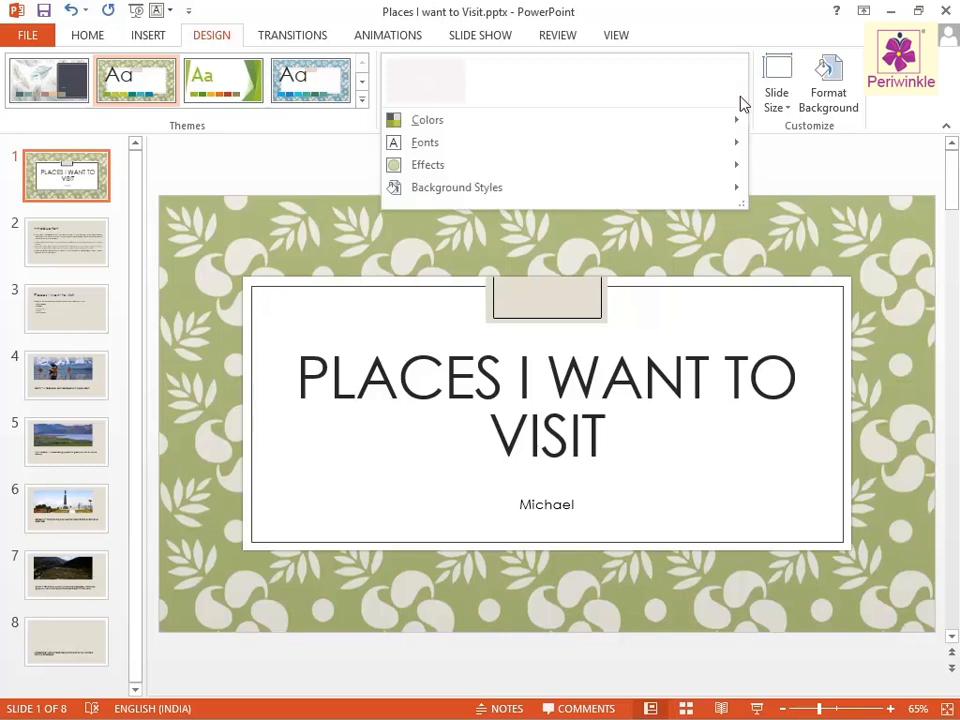
pyautogui.click(428, 120)
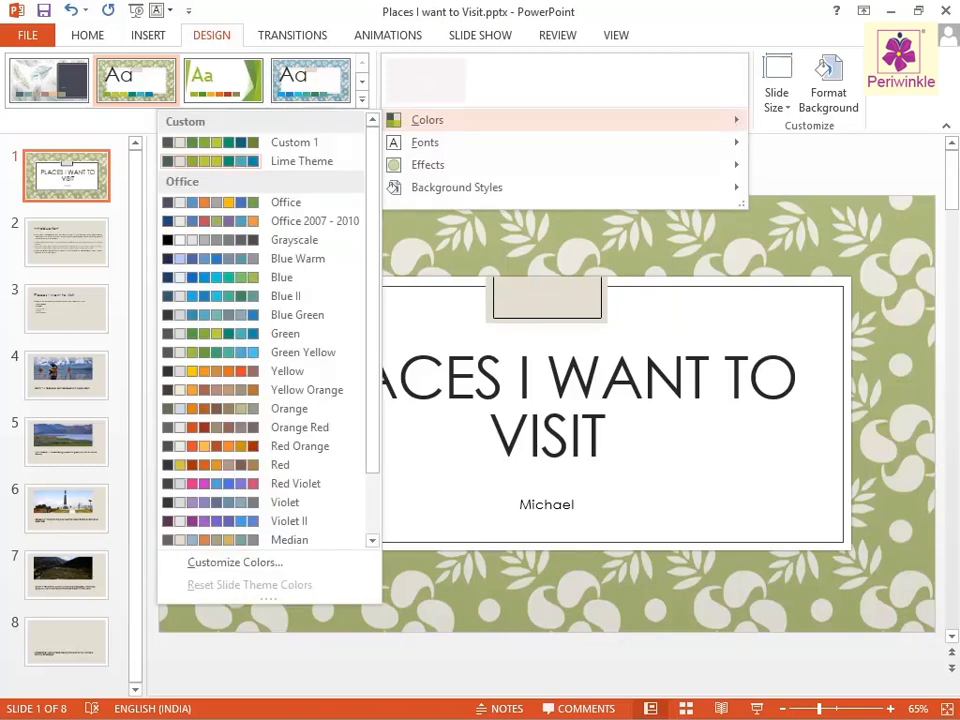